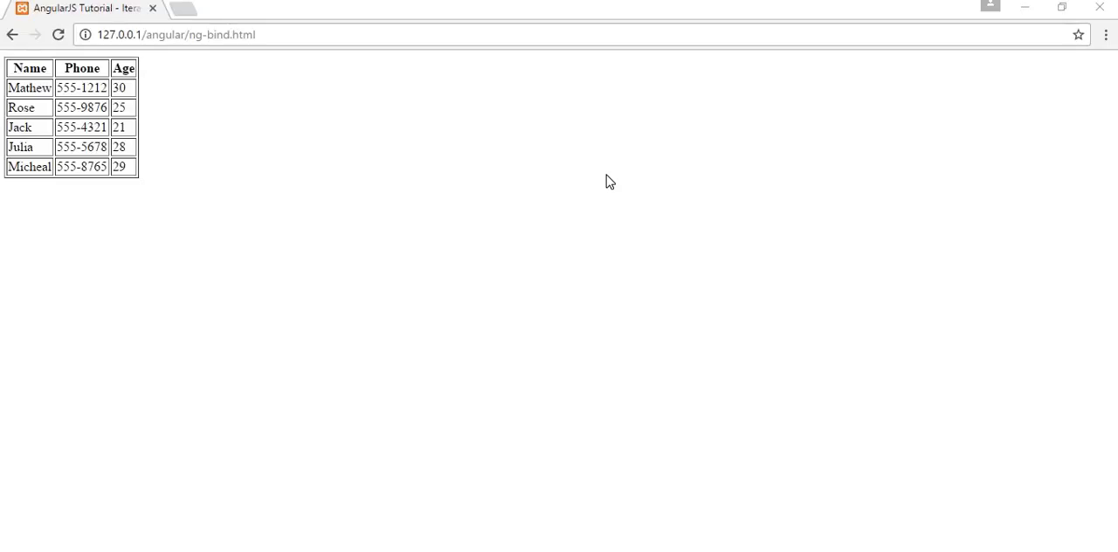
pyautogui.moveTo(535, 258)
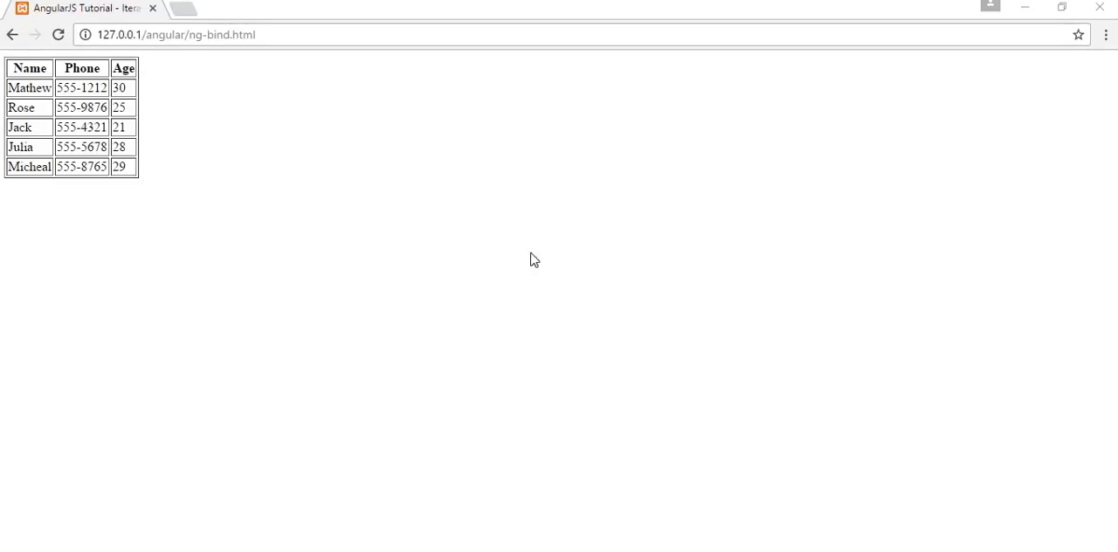
pyautogui.moveTo(391, 136)
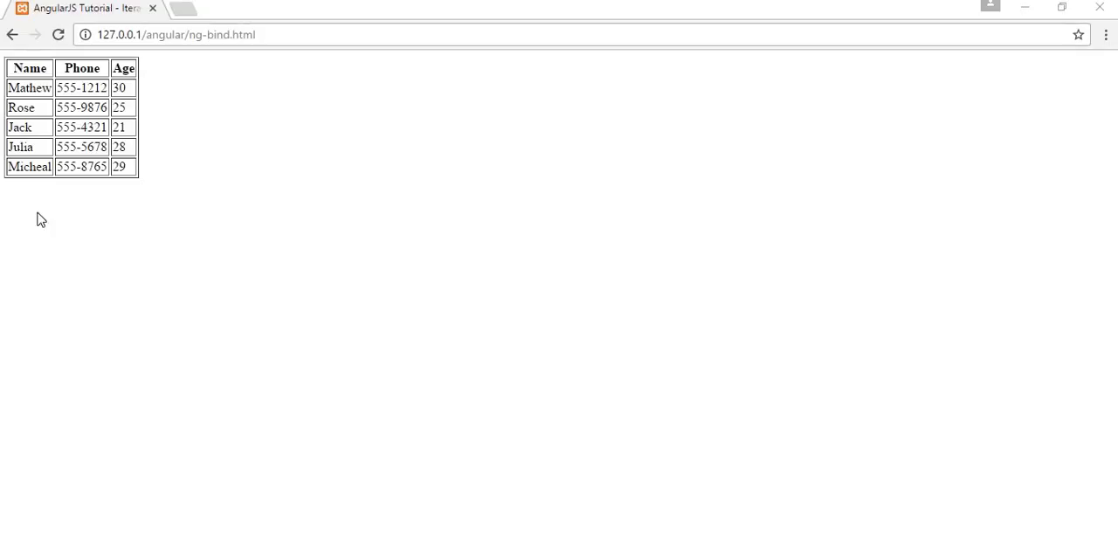
pyautogui.moveTo(136, 168)
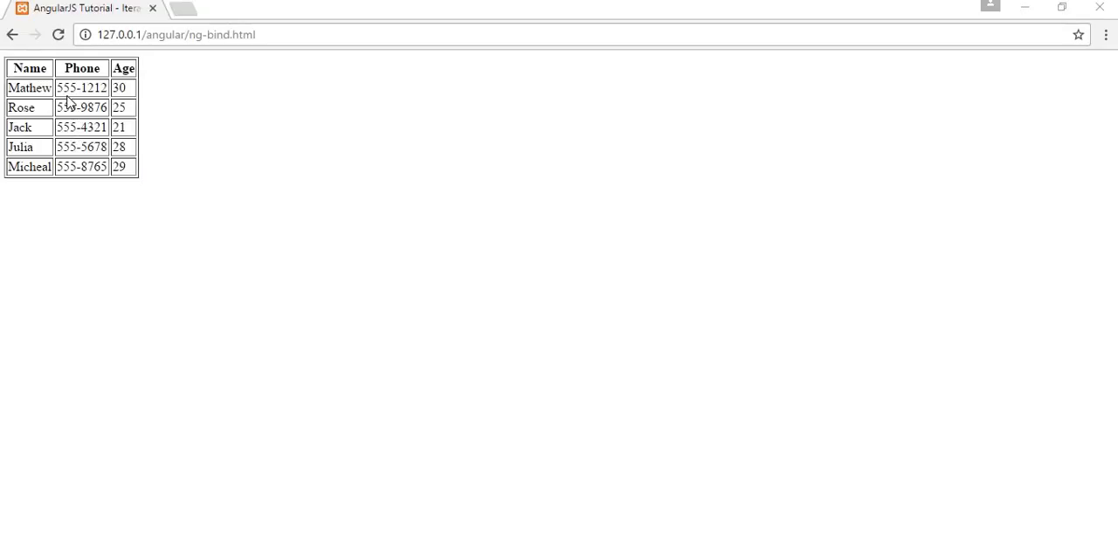
pyautogui.moveTo(45, 115)
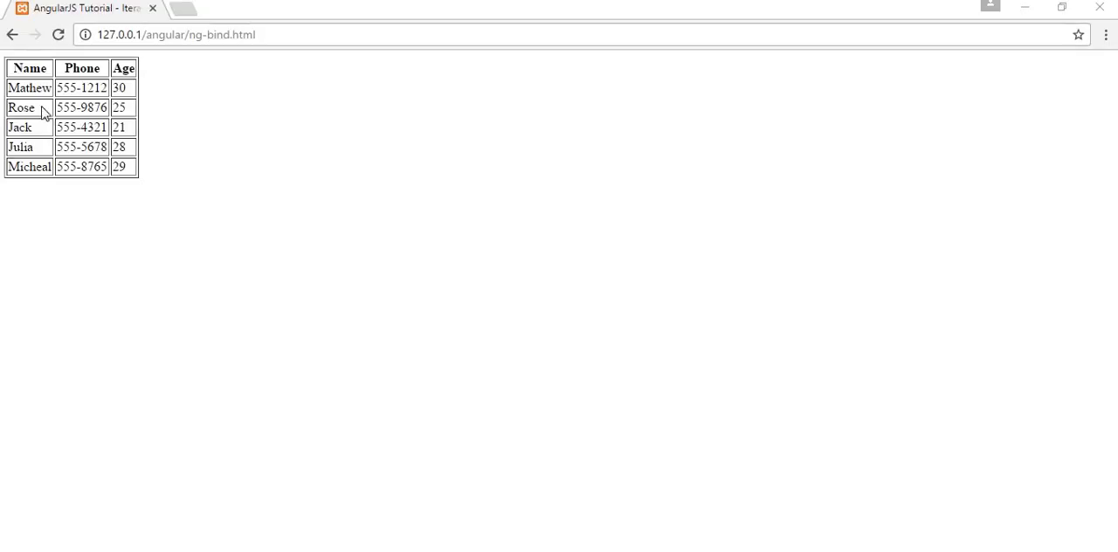
pyautogui.moveTo(38, 119)
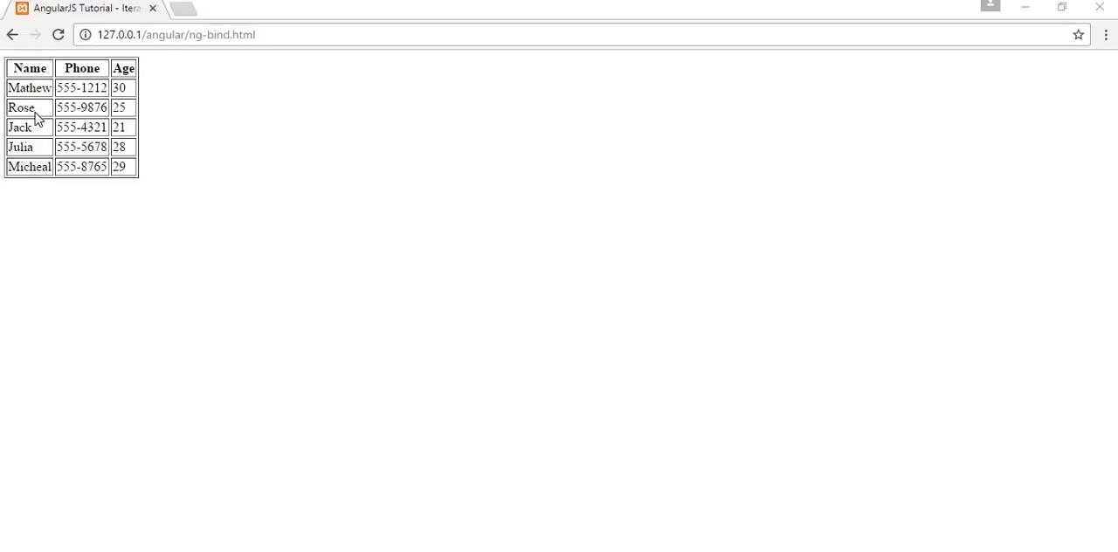
pyautogui.moveTo(56, 140)
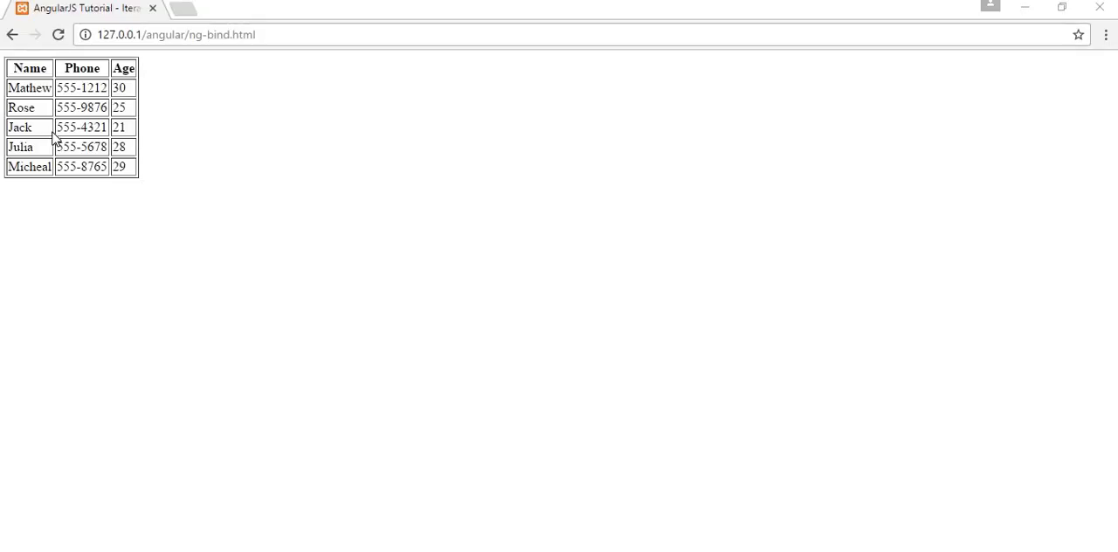
pyautogui.moveTo(98, 410)
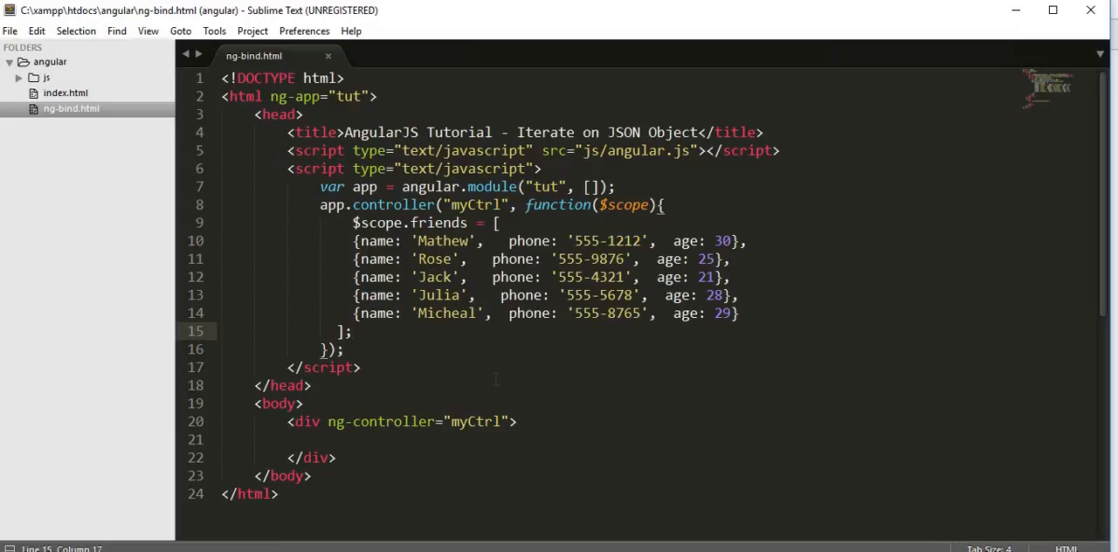
pyautogui.press('ctrl+s')
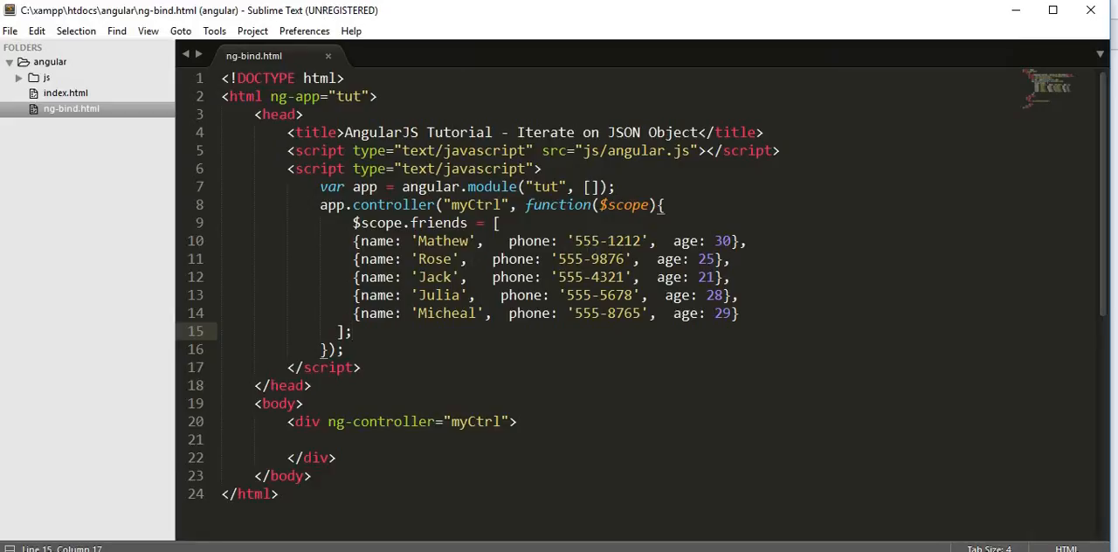
pyautogui.moveTo(353, 241); pyautogui.dragTo(353, 332)
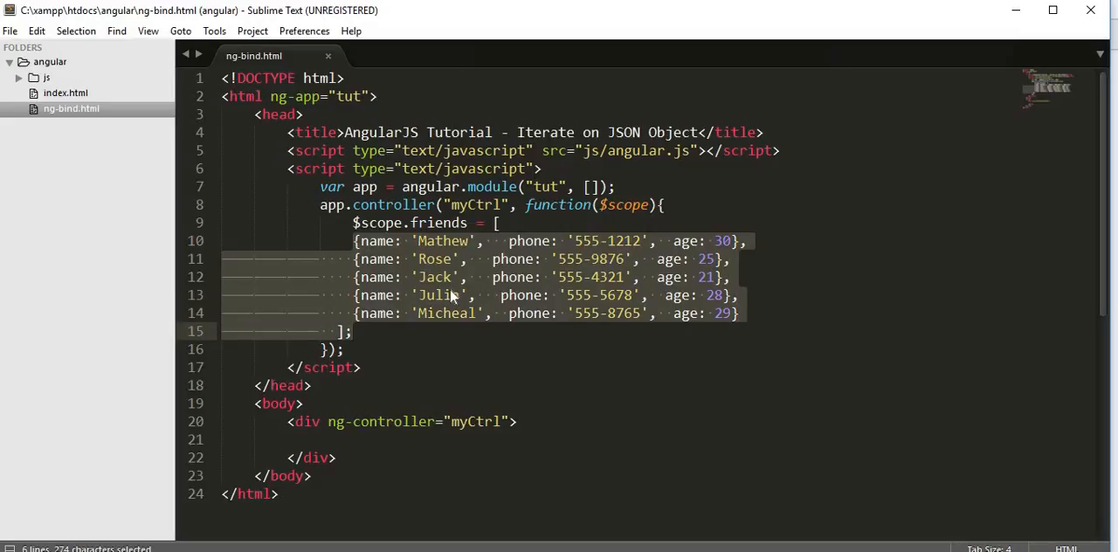
pyautogui.click(451, 276)
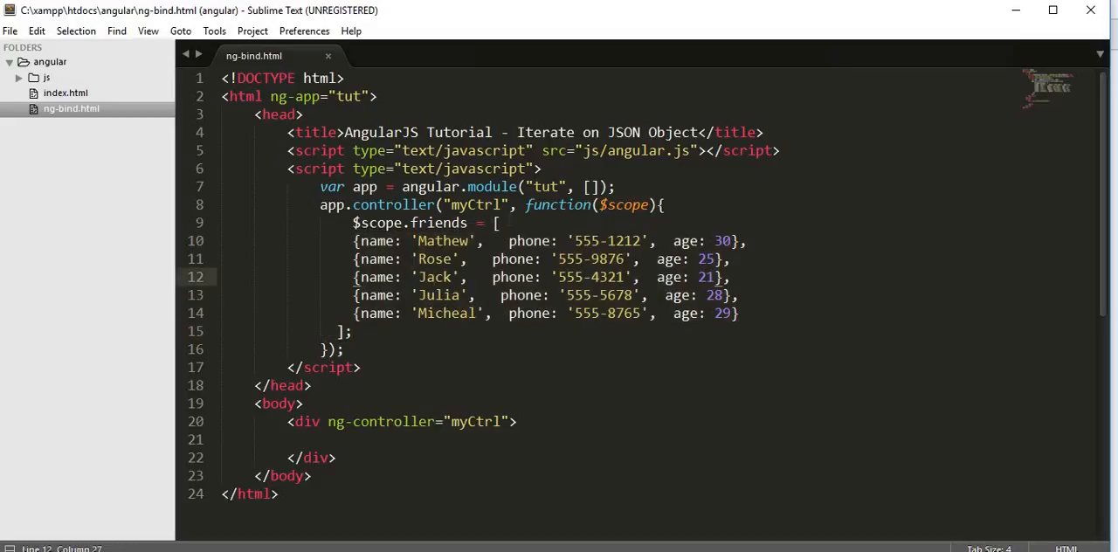
pyautogui.click(500, 222)
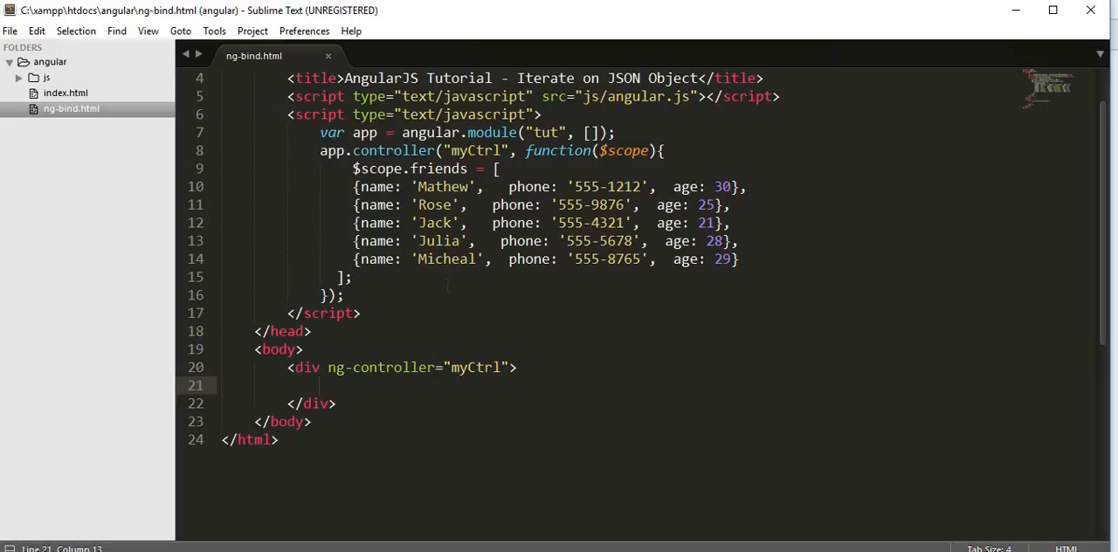
# Add a <table> element with a border attribute inside myCtrl
pyautogui.write('<t')
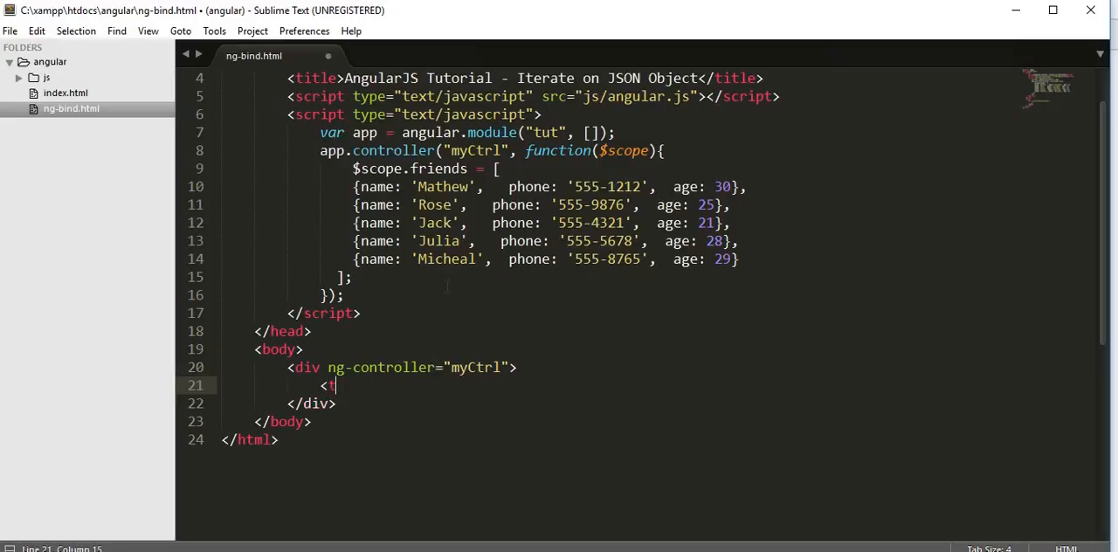
pyautogui.write('table>')
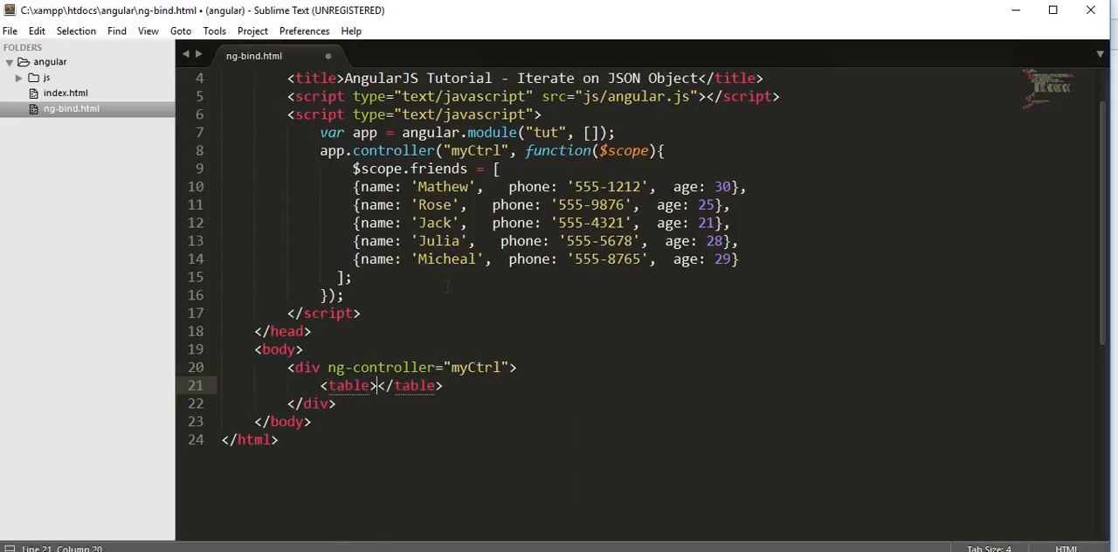
pyautogui.press('enter')
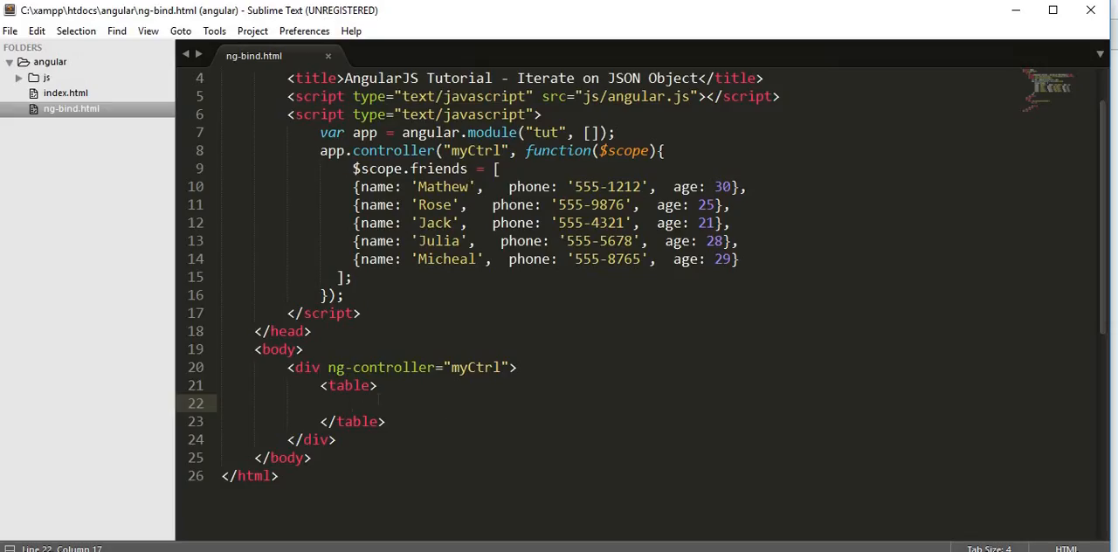
pyautogui.click(367, 386)
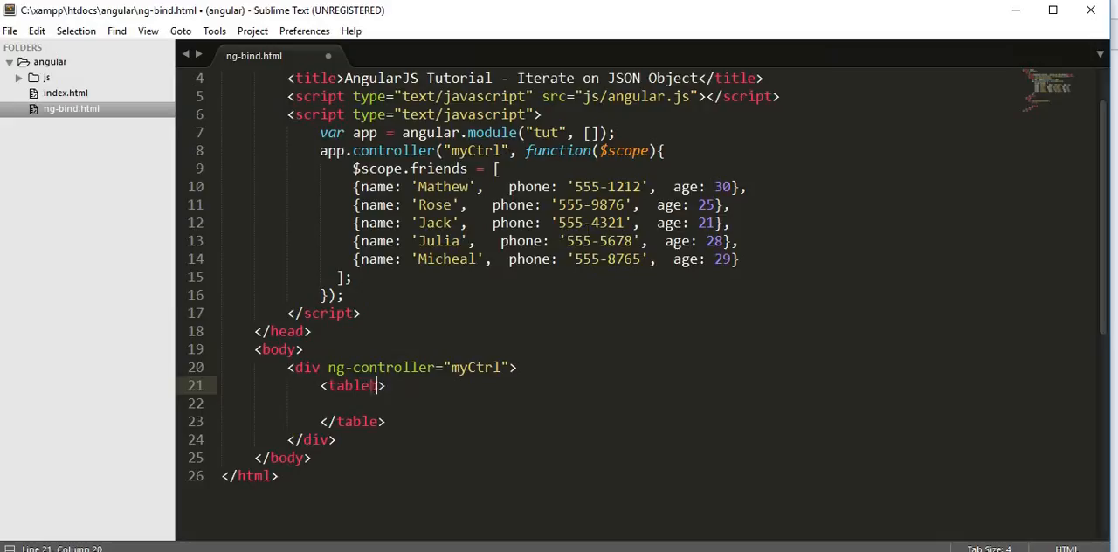
pyautogui.write('bord')
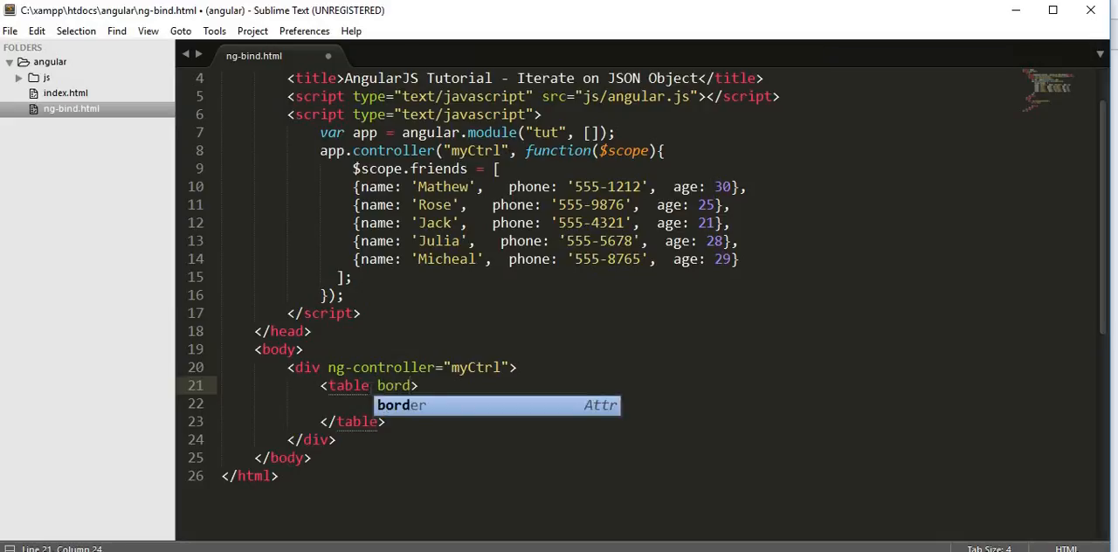
pyautogui.press('Tab')
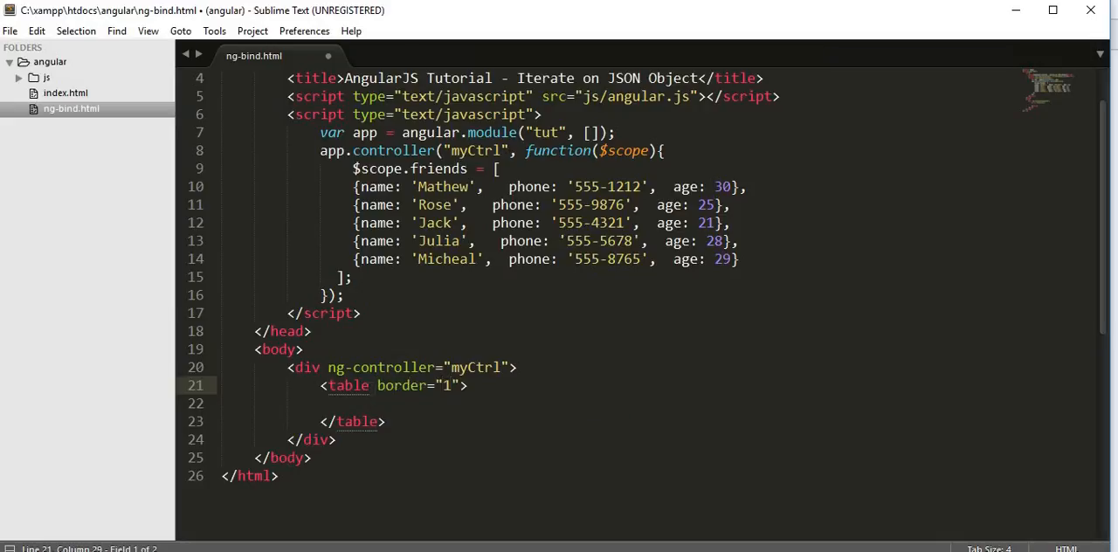
# Add a header row with th cells Name, Phone and Age
pyautogui.write('<t')
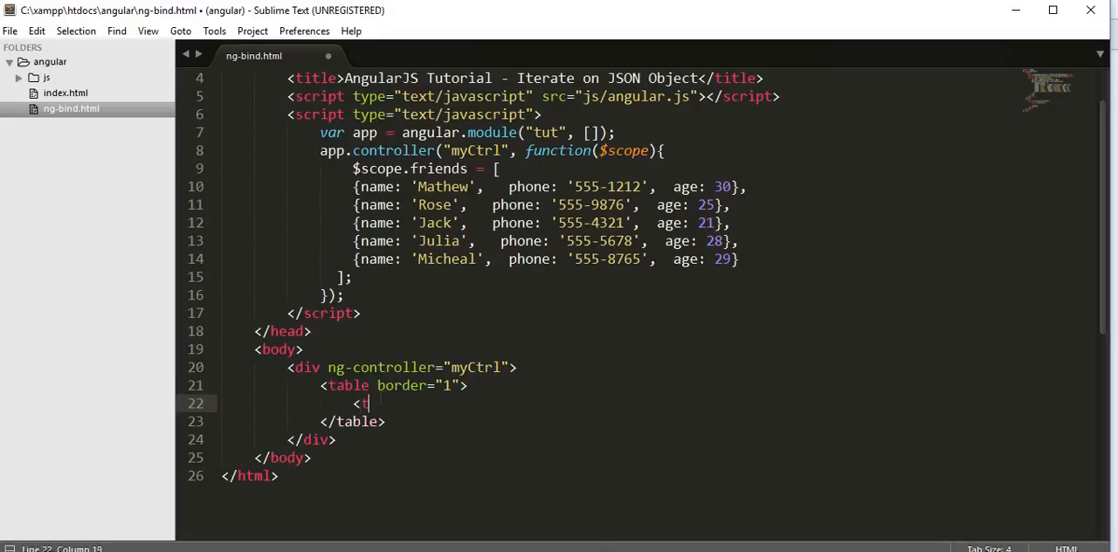
pyautogui.write('tr>')
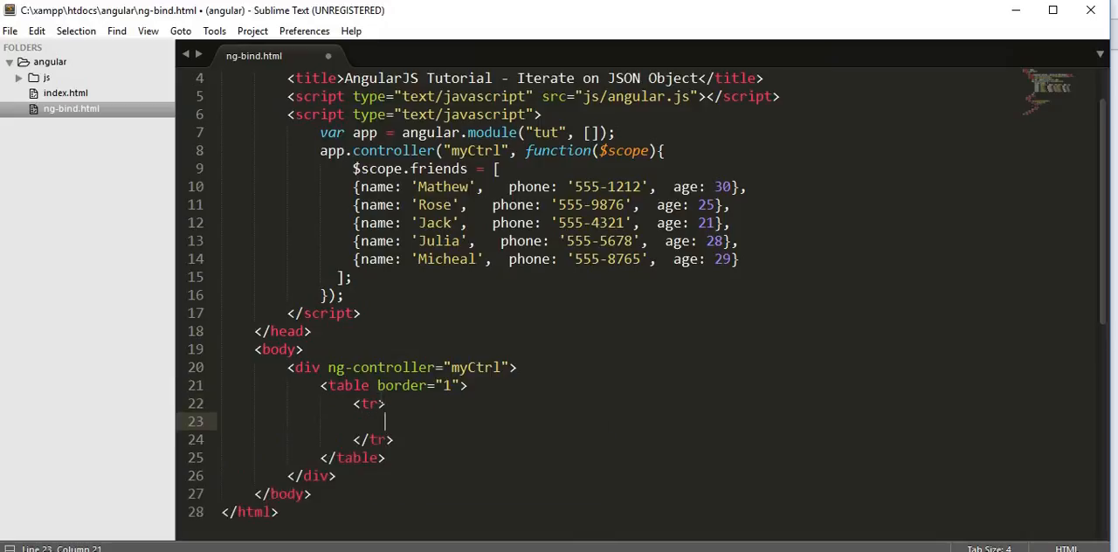
pyautogui.write('<th')
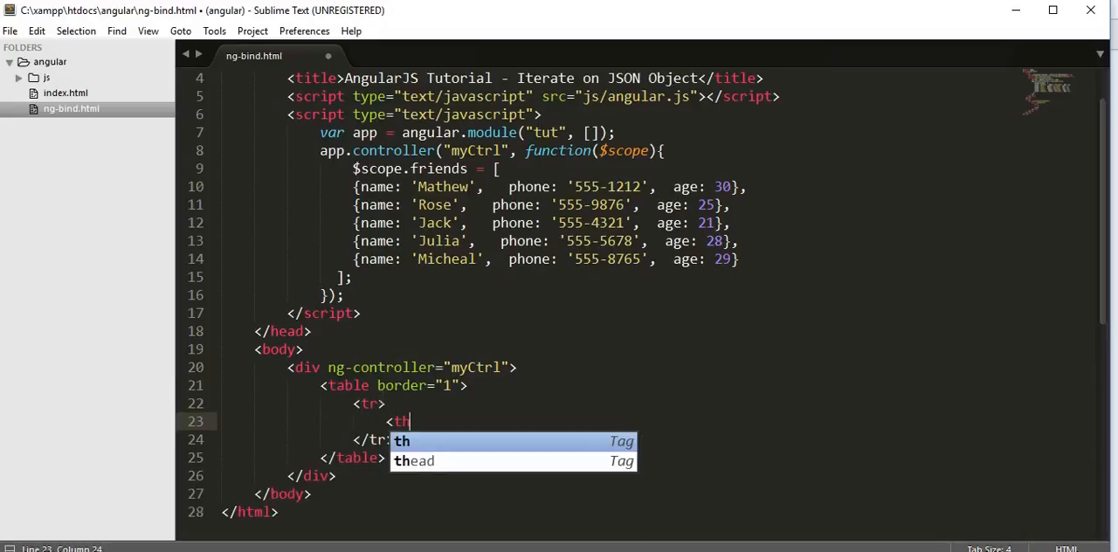
pyautogui.press('Tab')
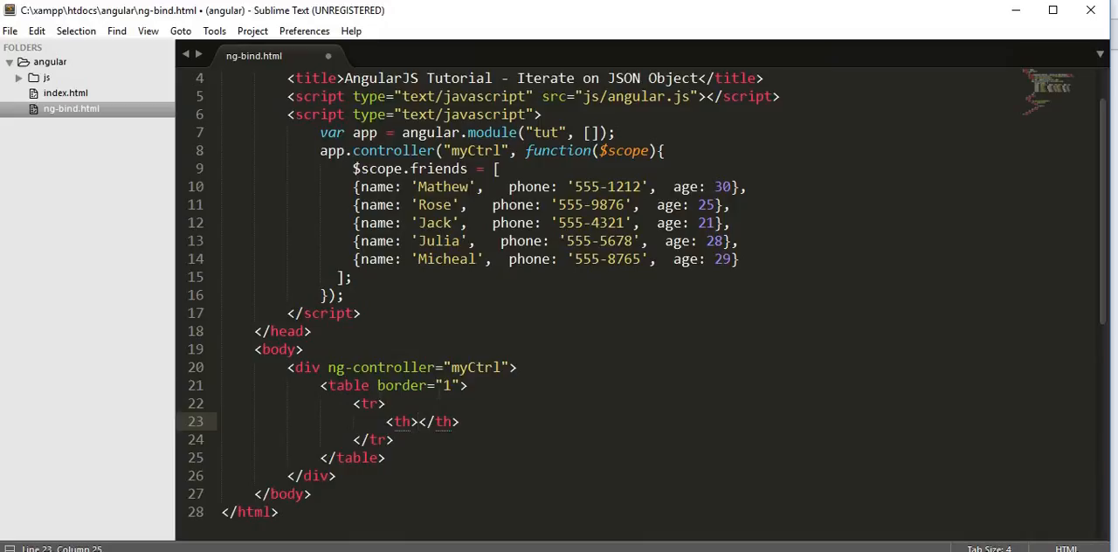
pyautogui.write('Name')
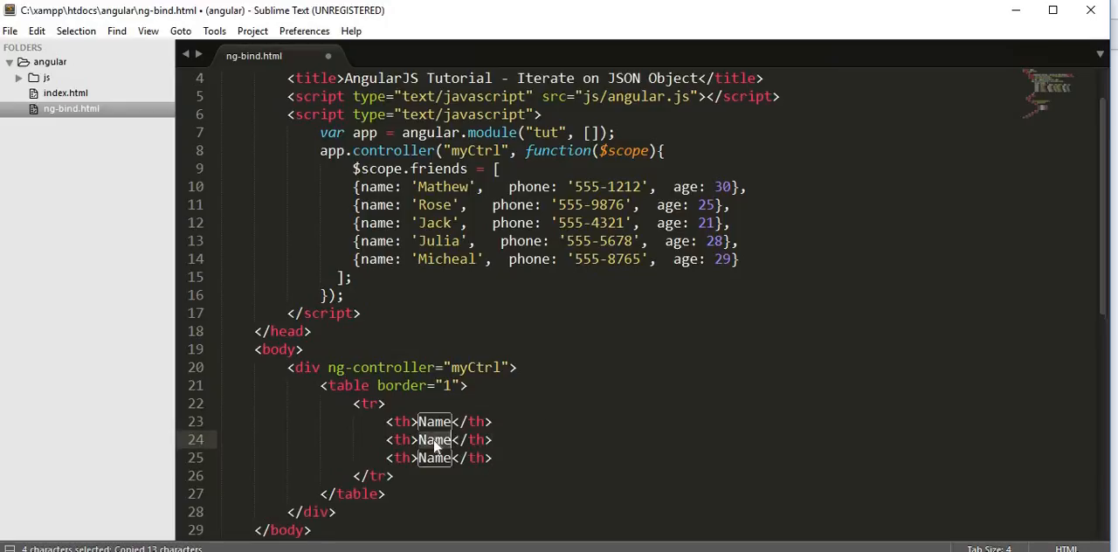
pyautogui.write('Phone')
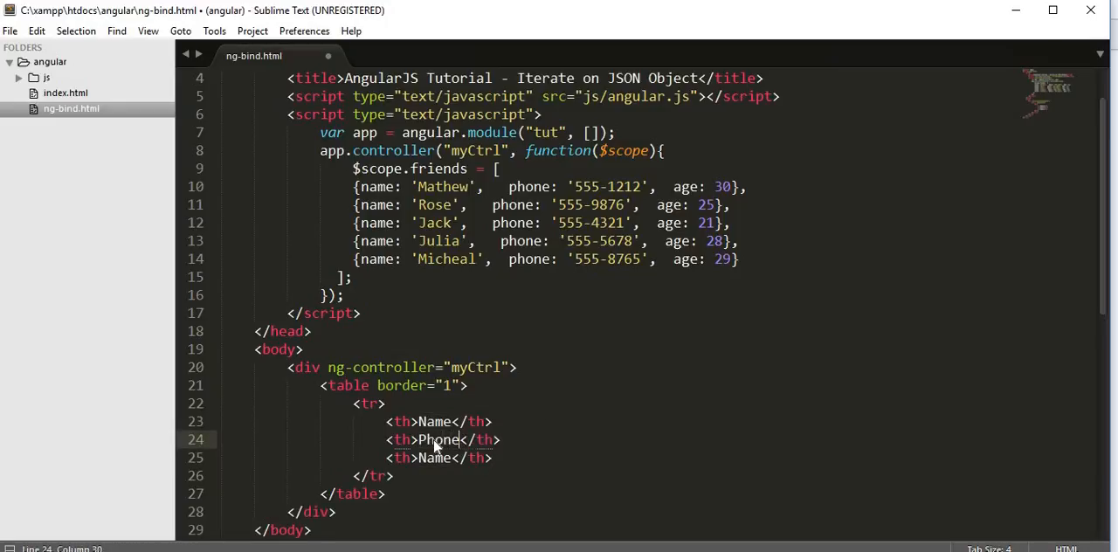
pyautogui.doubleClick(434, 458)
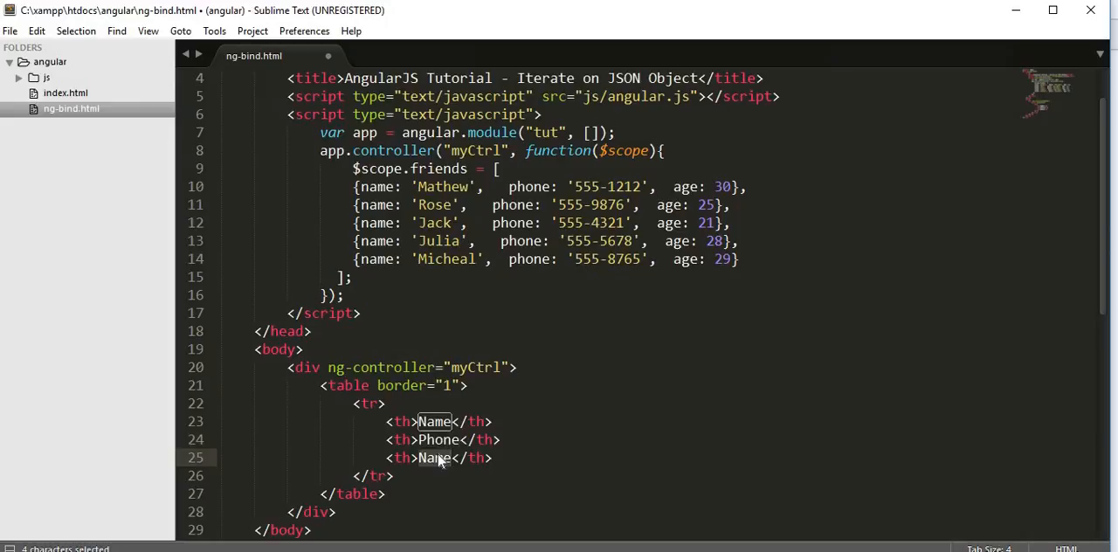
pyautogui.write('Age')
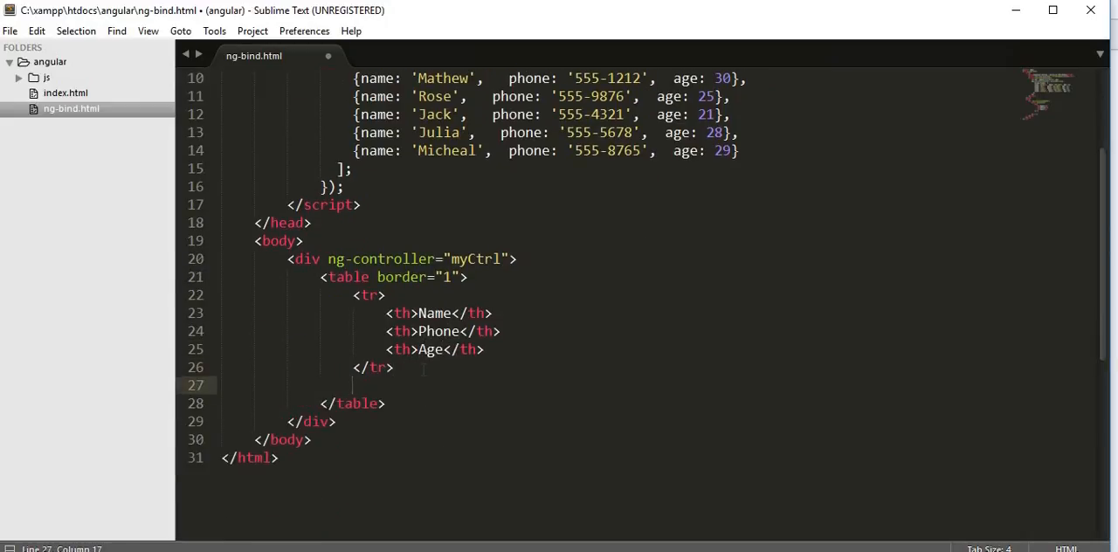
# Add a data row <tr> containing one empty <td> beneath the header row
pyautogui.write('<tr></tr>')
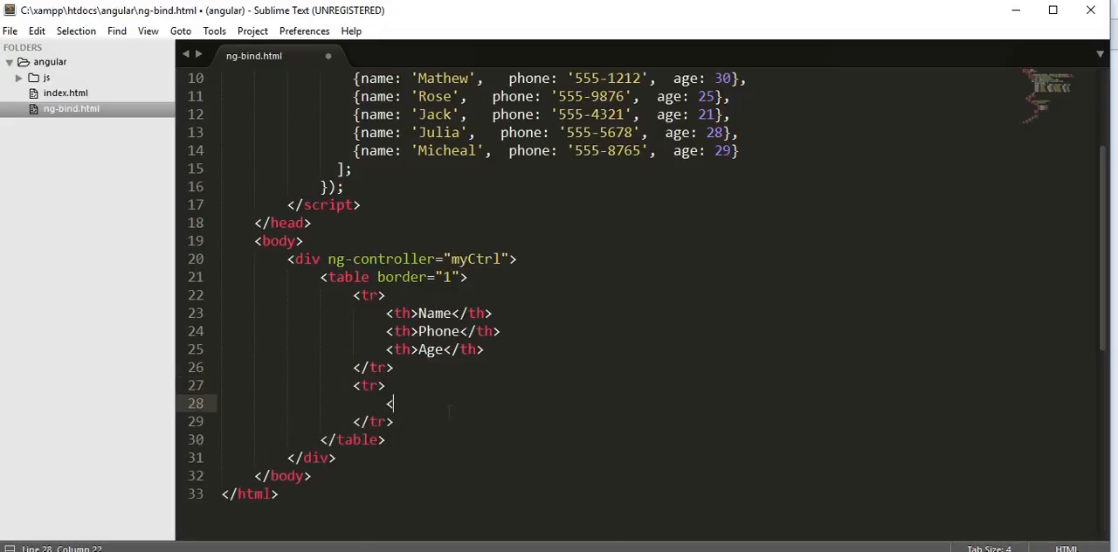
pyautogui.write('td></td>')
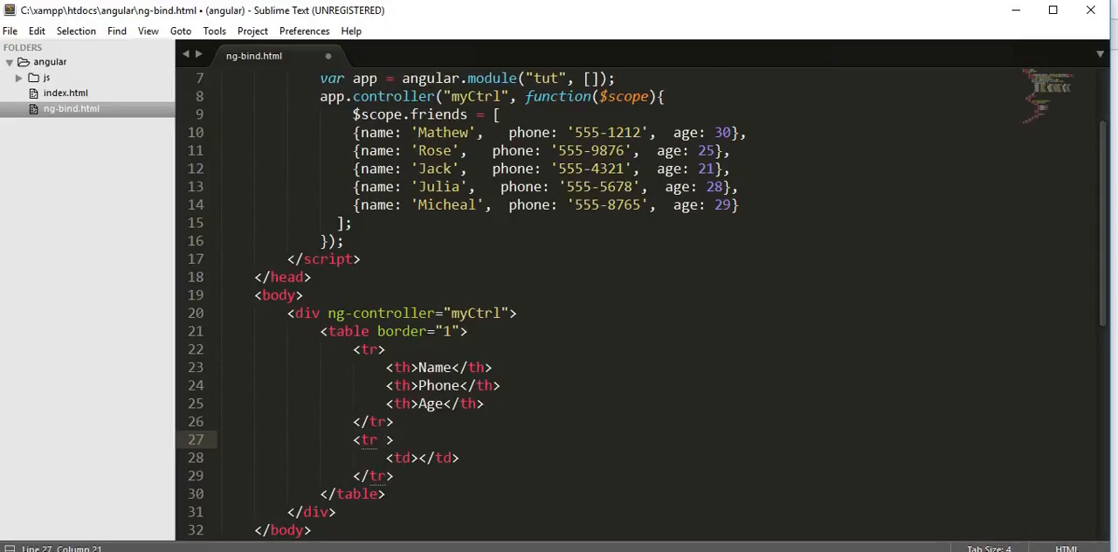
# Give the data row's <tr> the attribute ng-repeat="friend in friends"
pyautogui.click(378, 151)
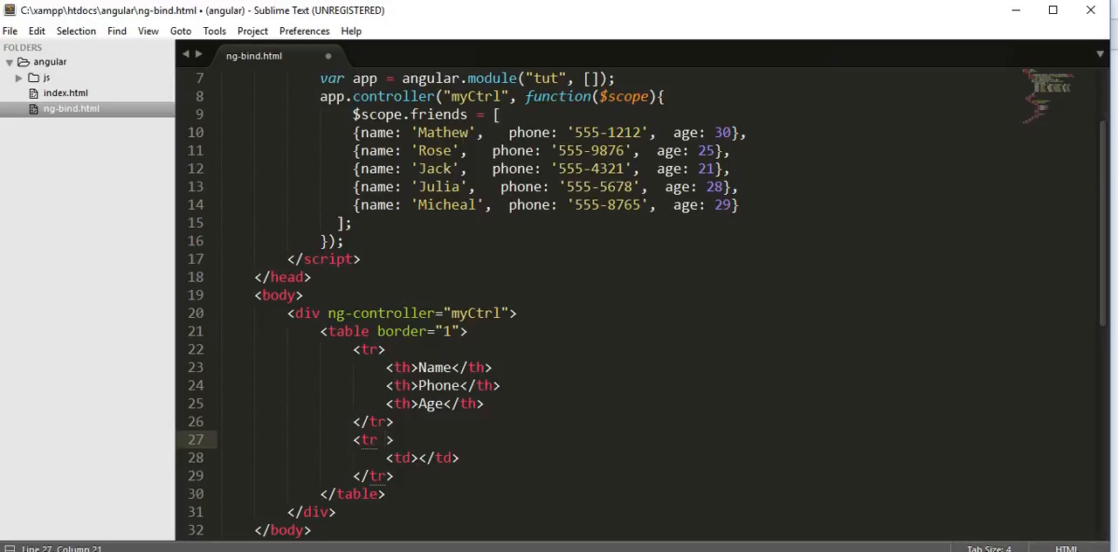
pyautogui.write('ng-')
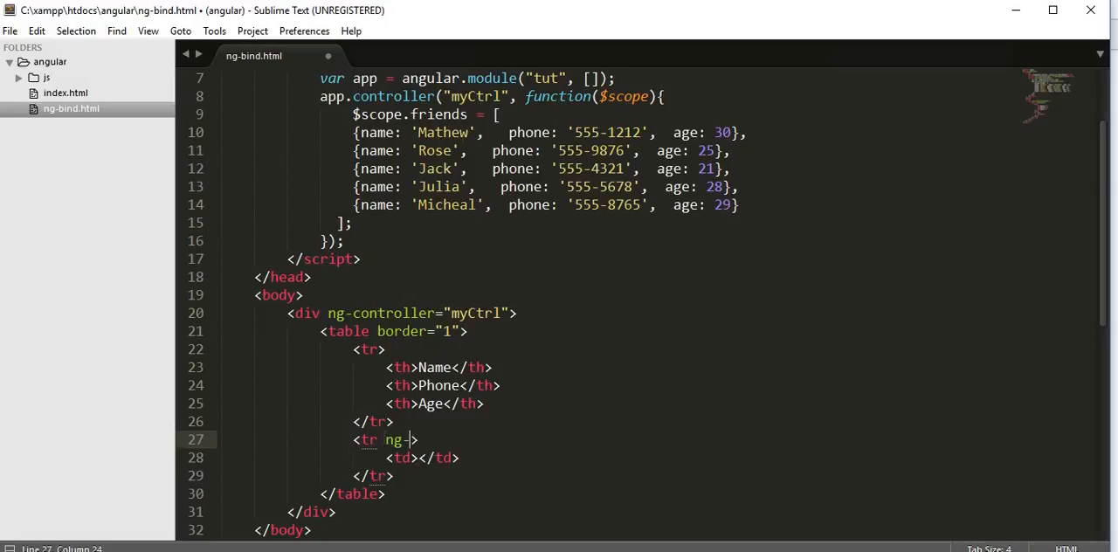
pyautogui.write('repeat')
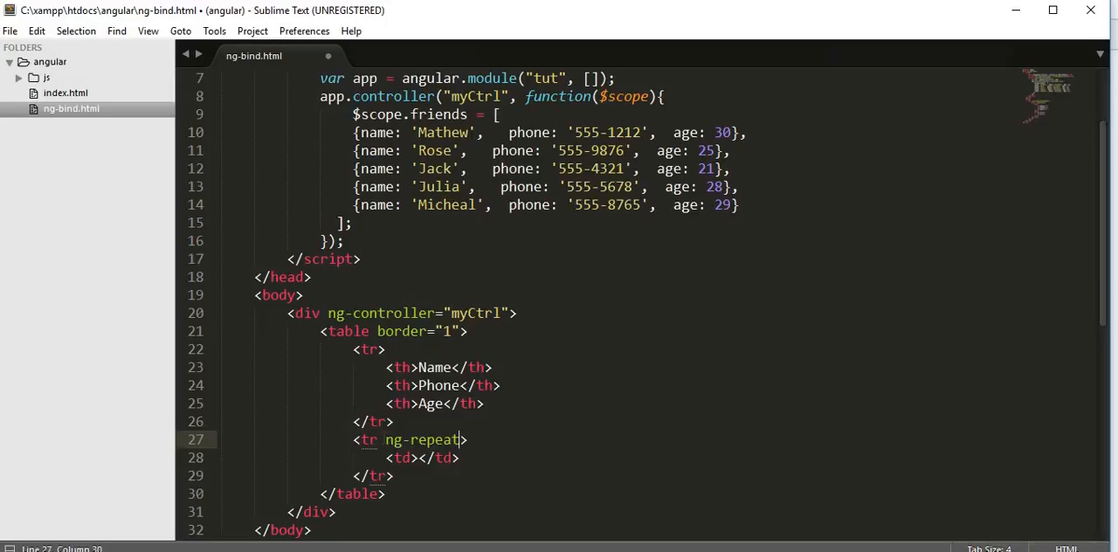
pyautogui.write('=')
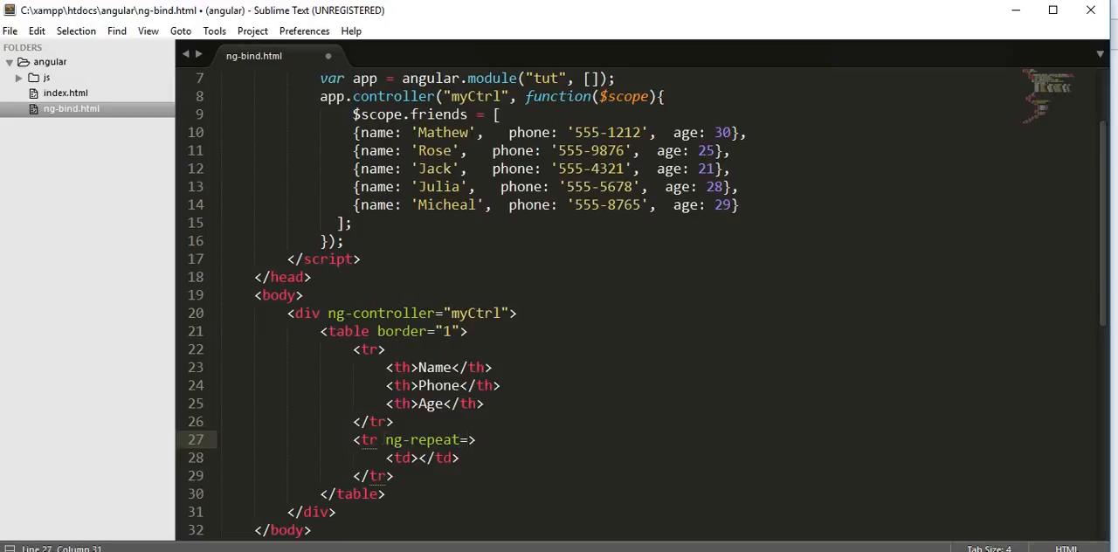
pyautogui.write('""')
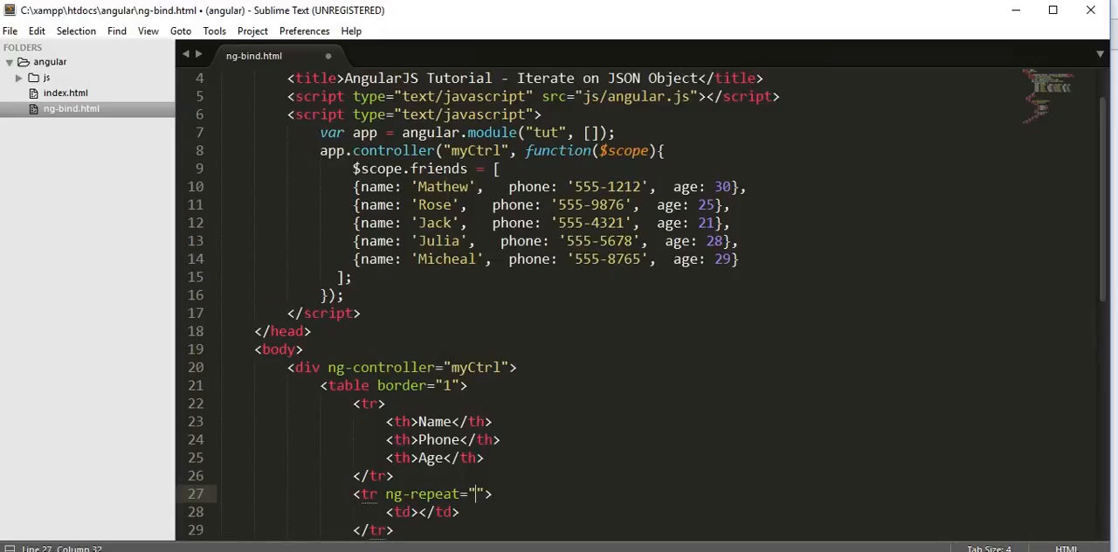
pyautogui.scroll(-3)
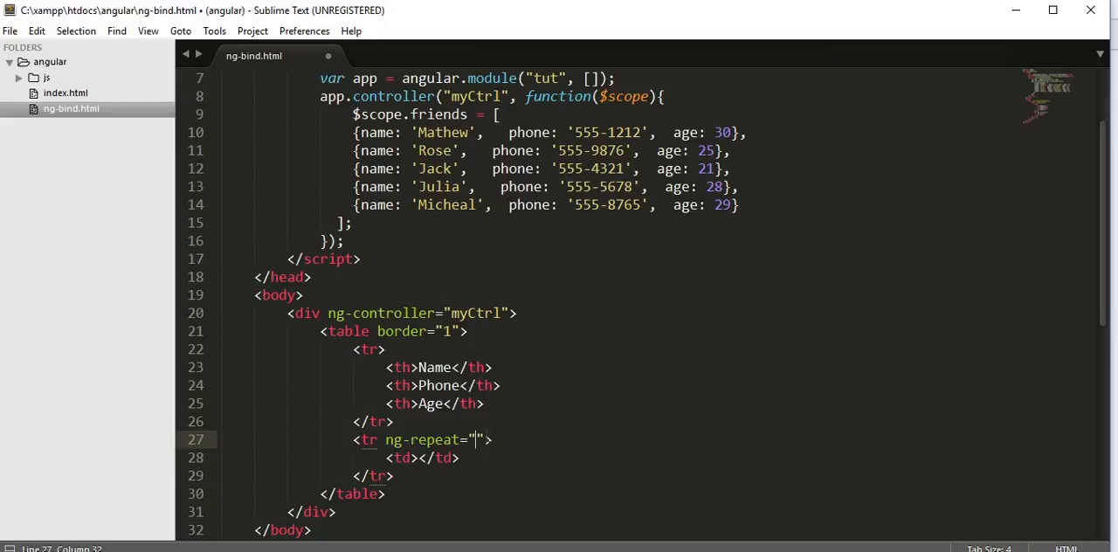
pyautogui.write('friend in')
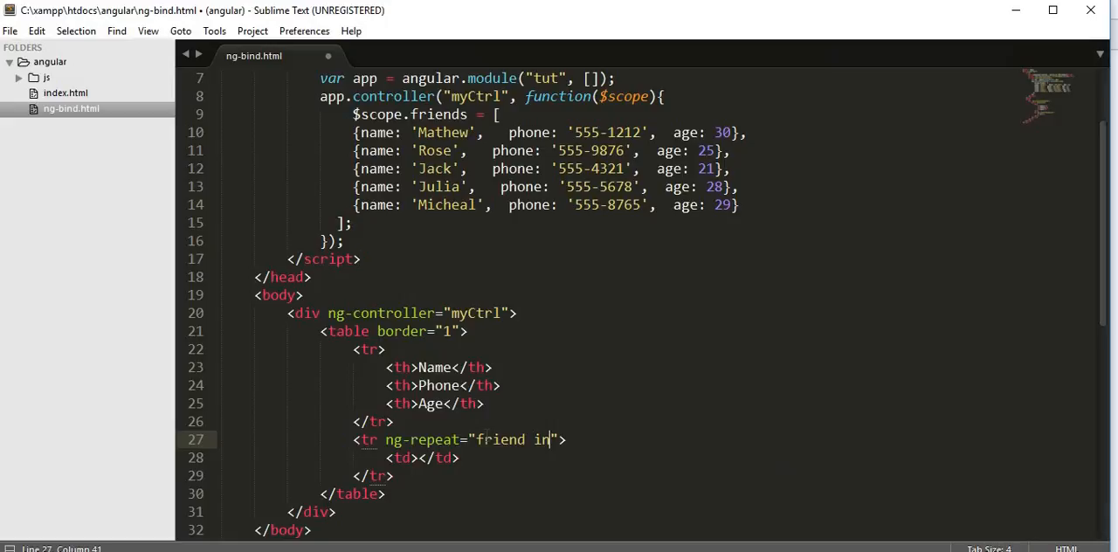
pyautogui.write('fr')
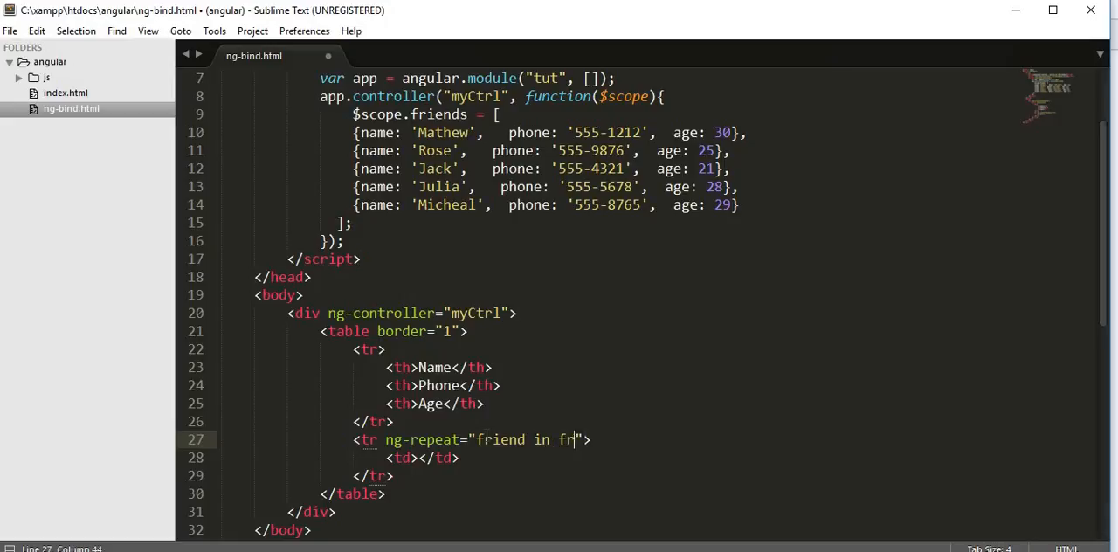
pyautogui.write('ends')
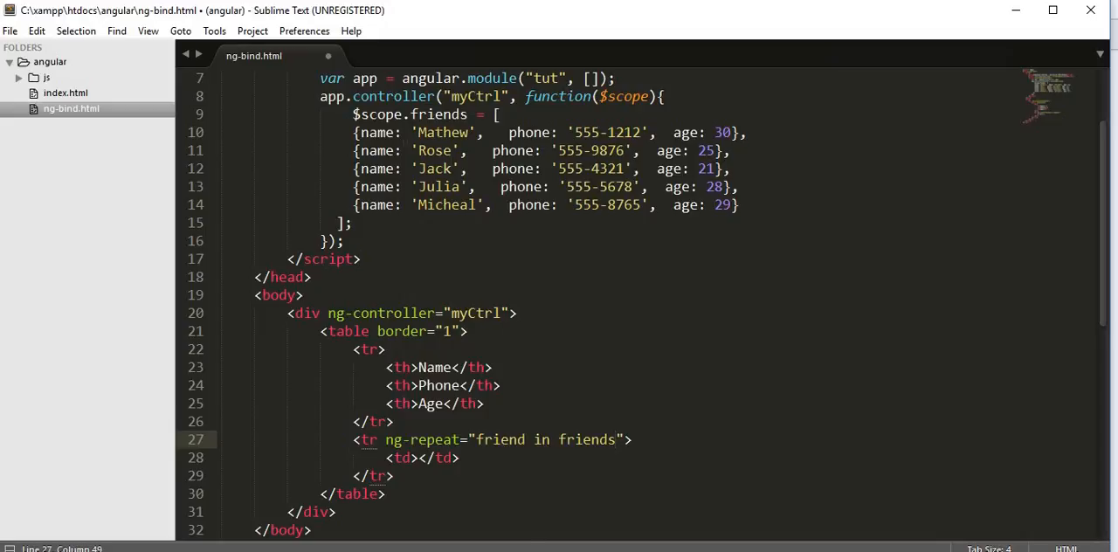
pyautogui.click(417, 458)
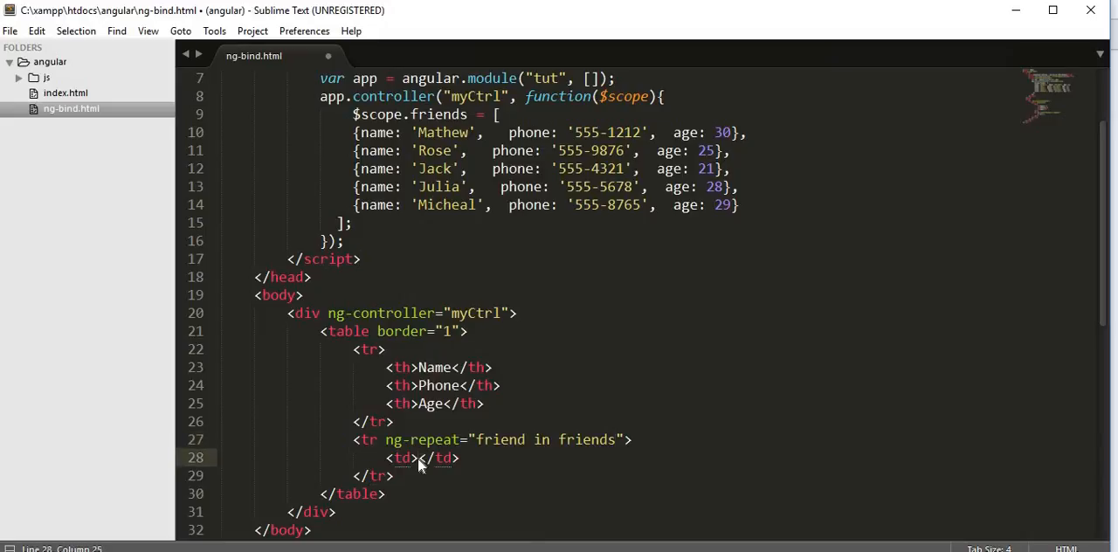
# Fill the cells with {{friend.name}} and {{friend.phone}} expressions and save the file
pyautogui.write('{{')
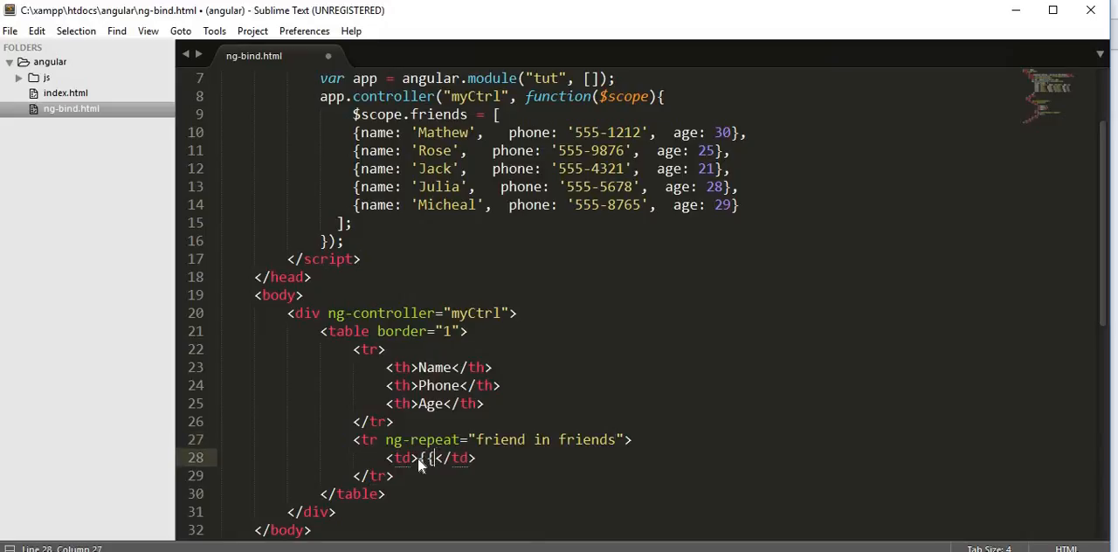
pyautogui.write('}}')
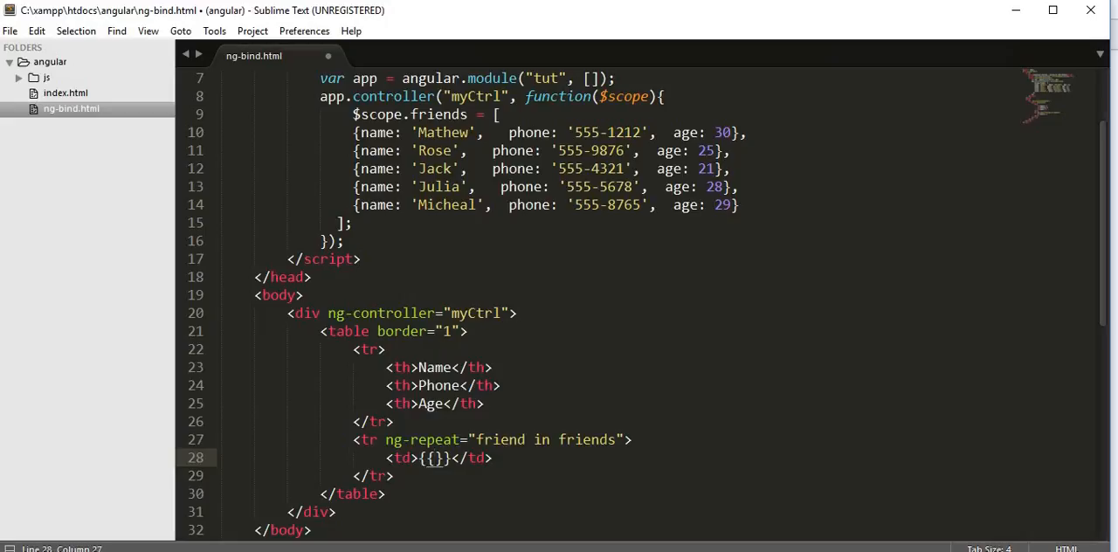
pyautogui.doubleClick(500, 440)
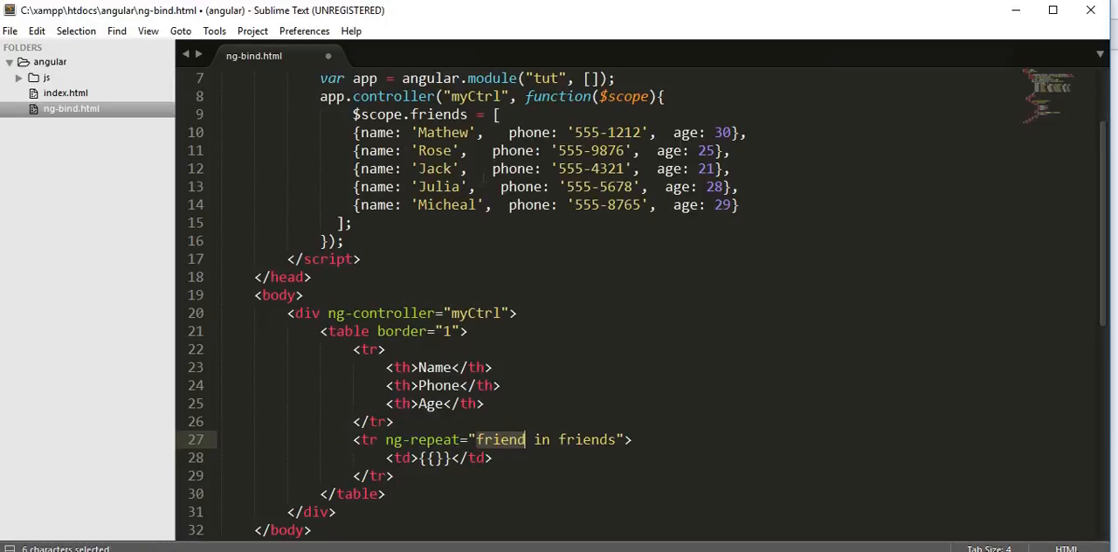
pyautogui.click(437, 458)
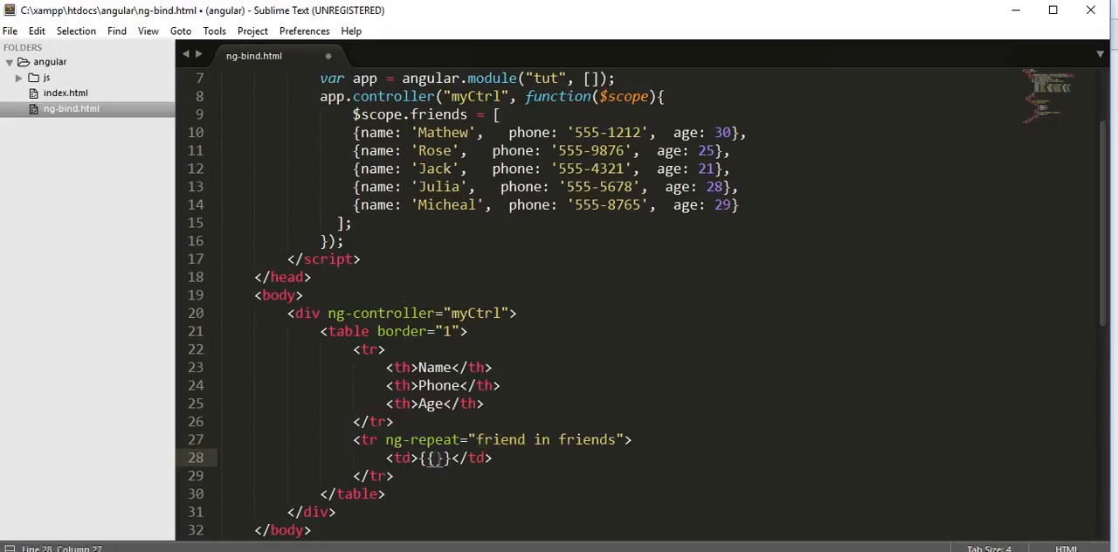
pyautogui.write('friend.name')
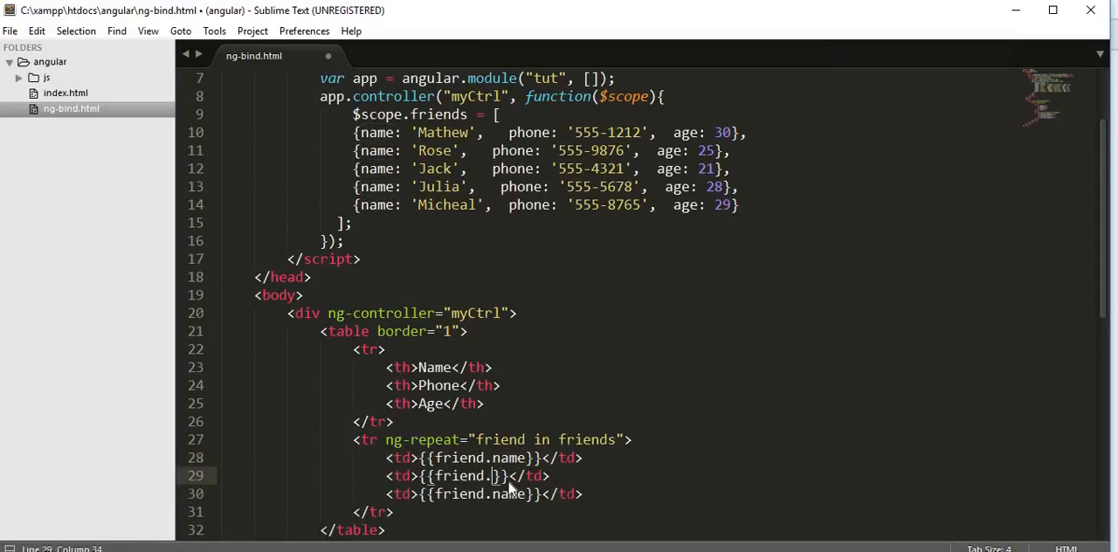
pyautogui.write('phone')
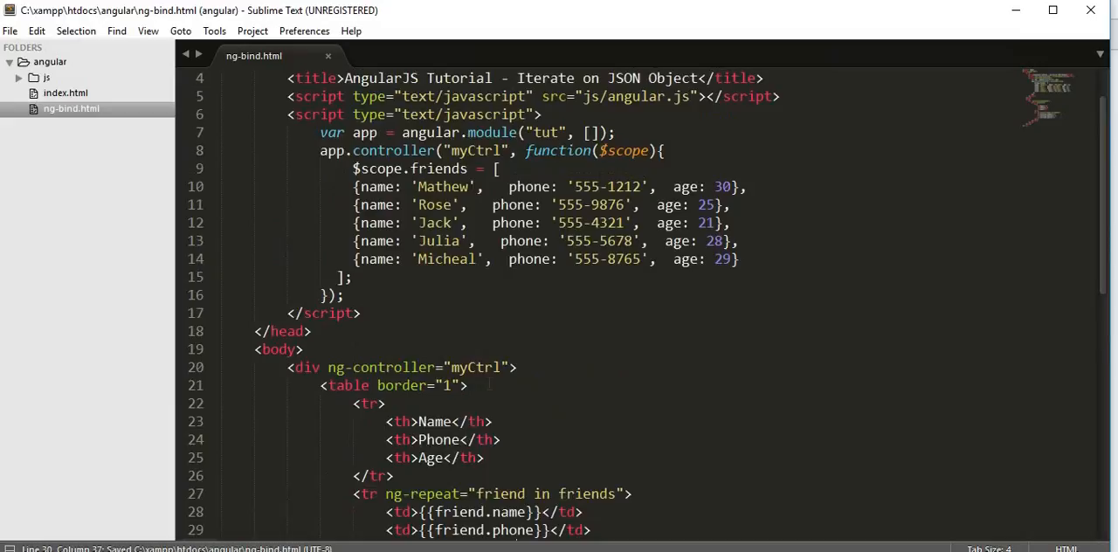
# Reload 127.0.0.1/angular/ng-bind.html in Chrome to see the five-friend table rendered
pyautogui.scroll(-3)
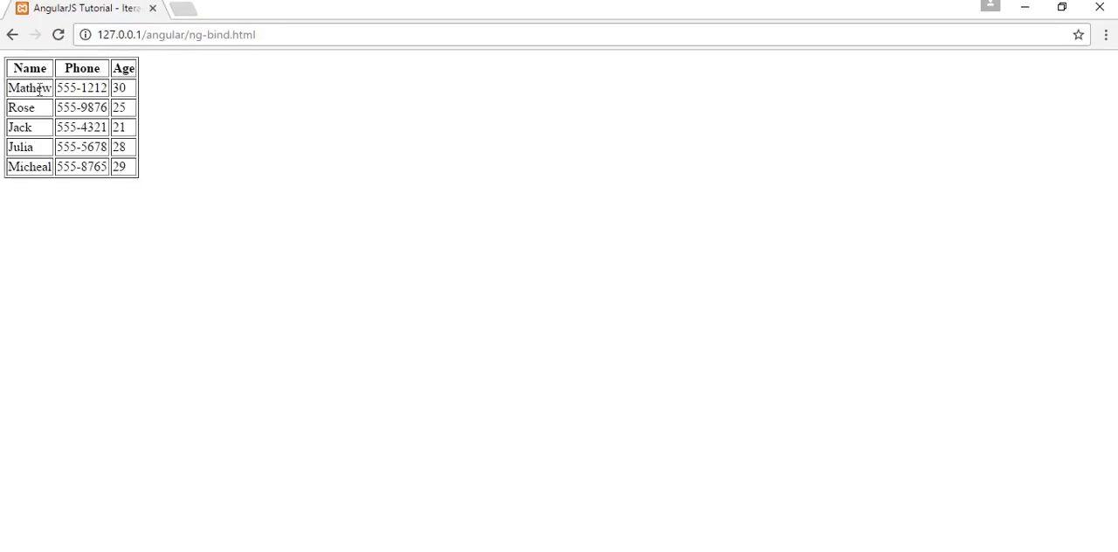
pyautogui.moveTo(146, 147)
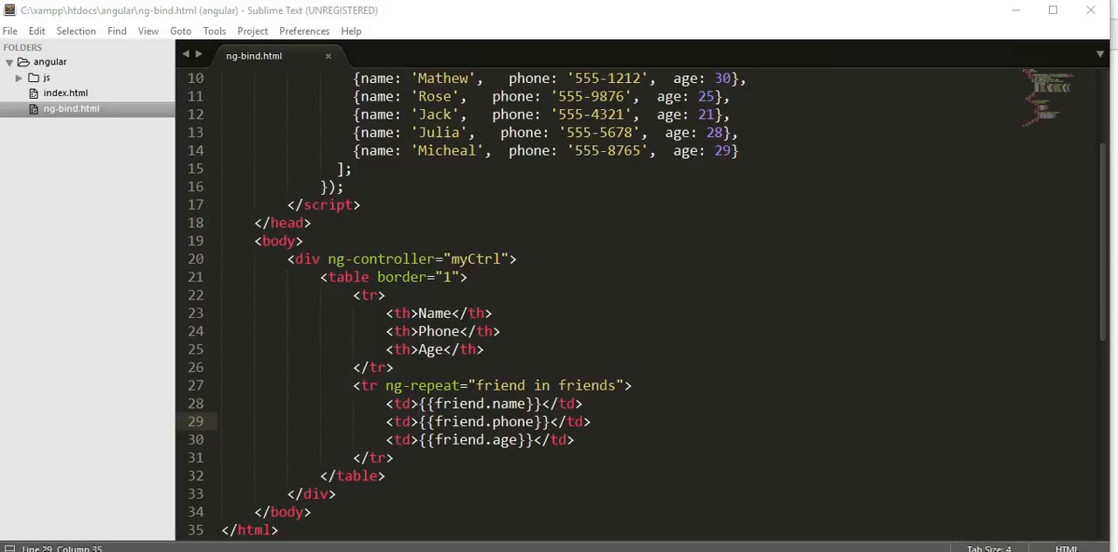
# Replace the cells' {{ }} contents with ng-bind="friend.name", "friend.phone" and "friend.age"
pyautogui.click(408, 404)
pyautogui.write(' ng-bin')
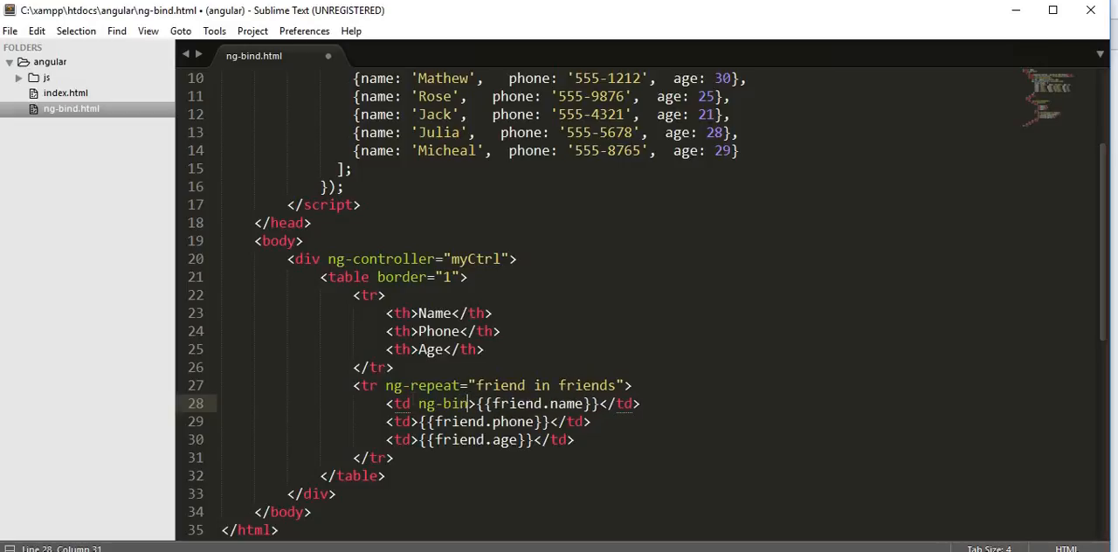
pyautogui.write('=""')
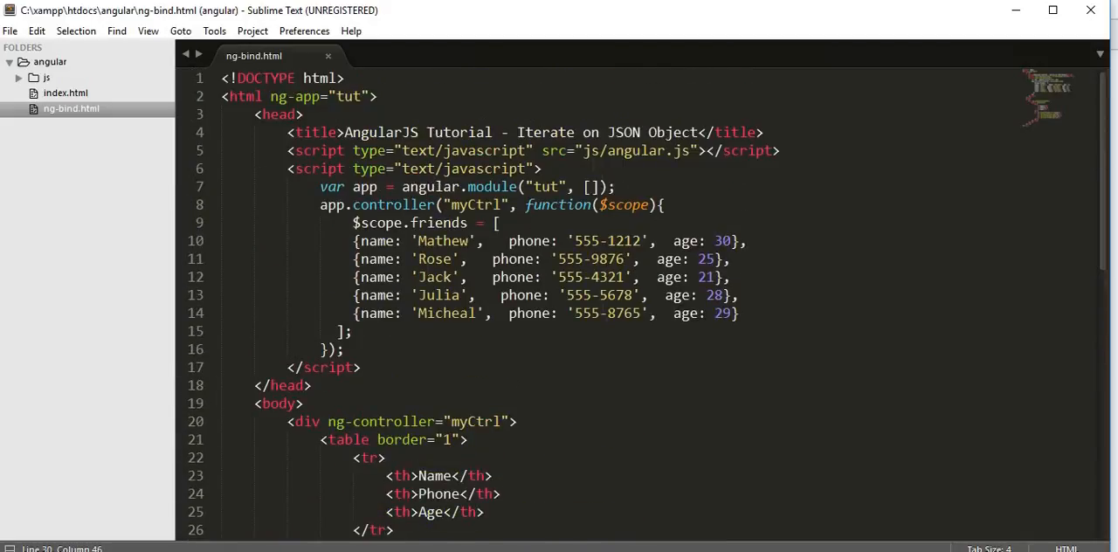
pyautogui.scroll(-3)
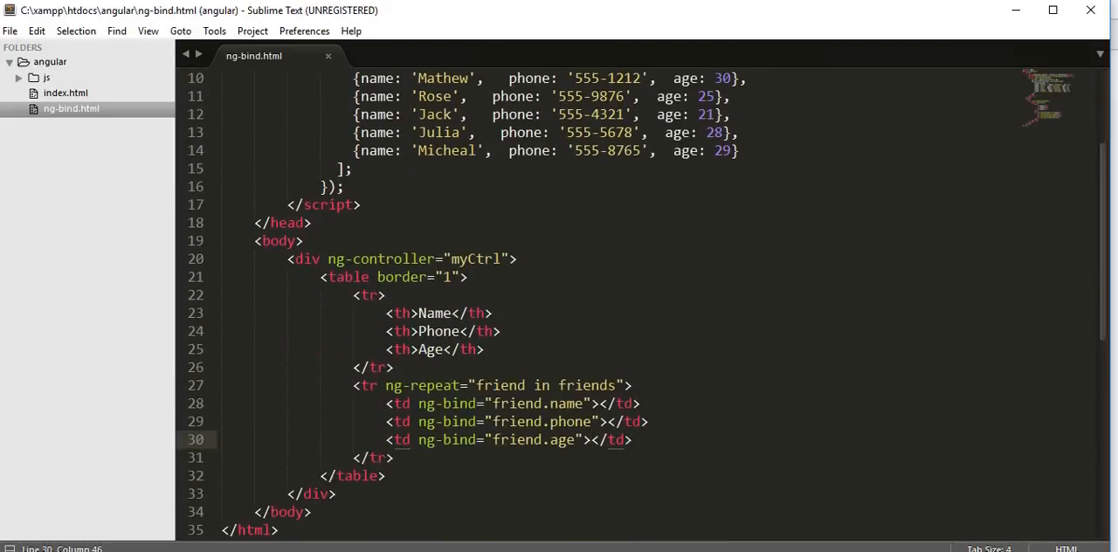